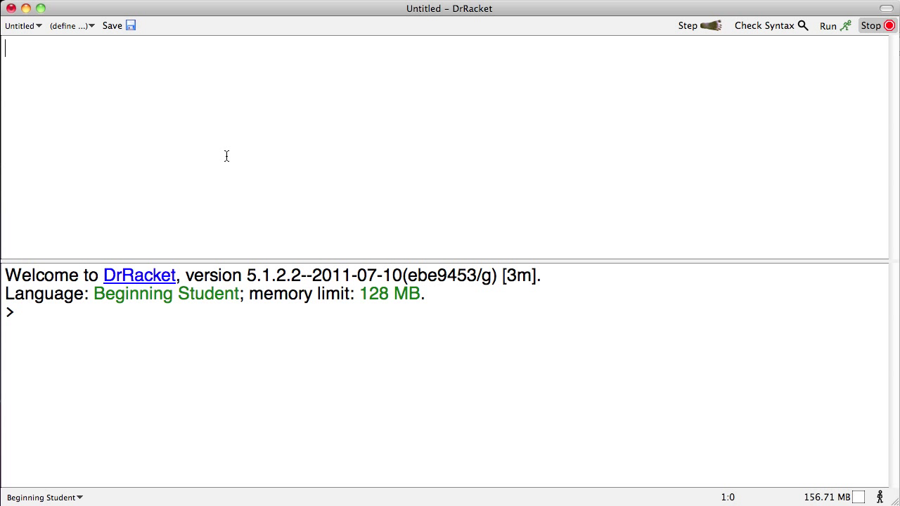
# Write 3 4 and the (anteoh ntho entuh anoteh untaoh eunt) expression in the definitions window.
pyautogui.write('3 4')
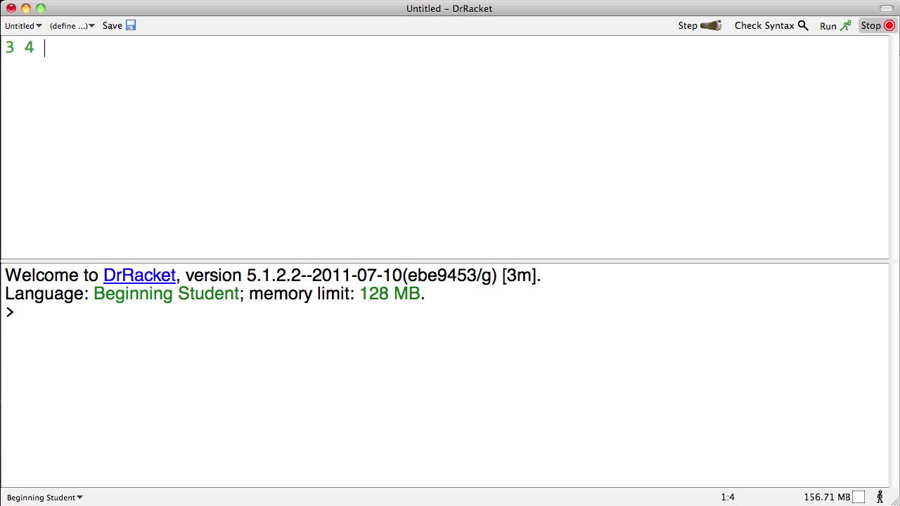
pyautogui.write('(anteoh )')
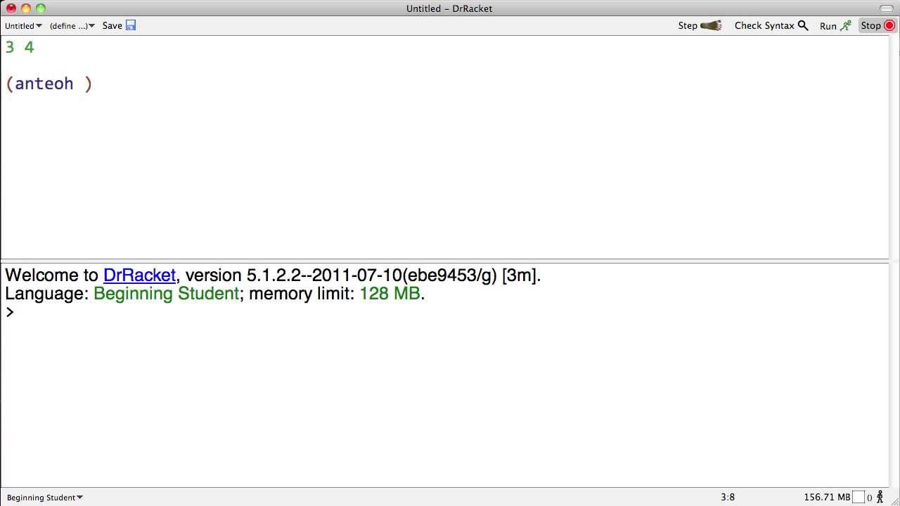
pyautogui.write('ntho entuh anoteh untaoh eunt')
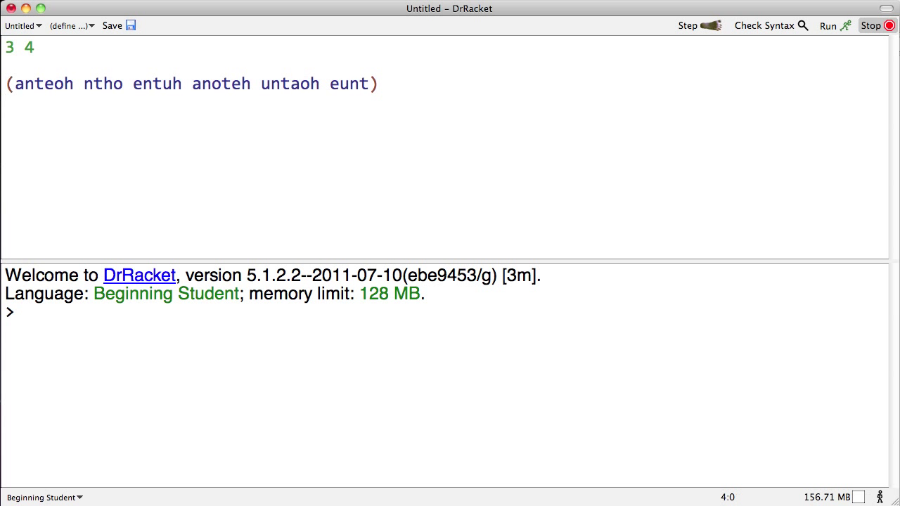
# Write the nested (no notheunt (noteh notehtu n) (nethon thent ohent (aonetuh noteh))) expression.
pyautogui.write('(no notheunt )')
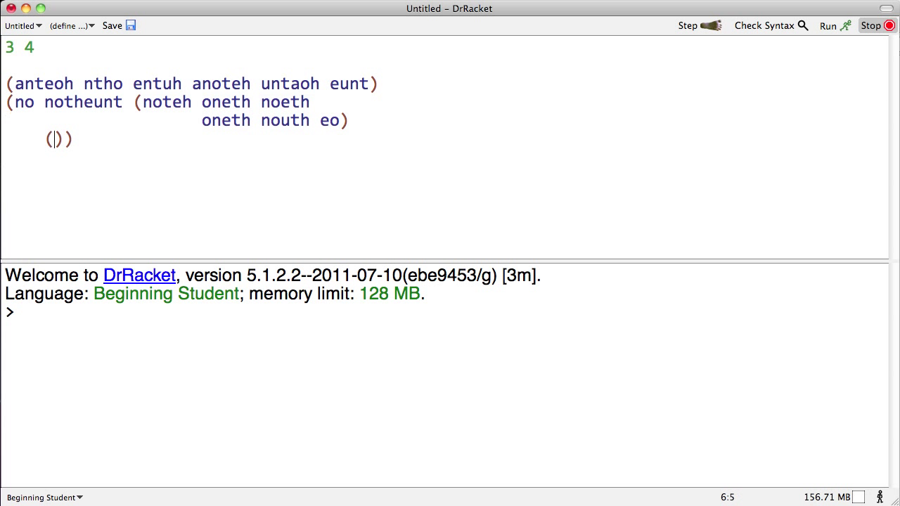
pyautogui.write('(noteh notehtu n)')
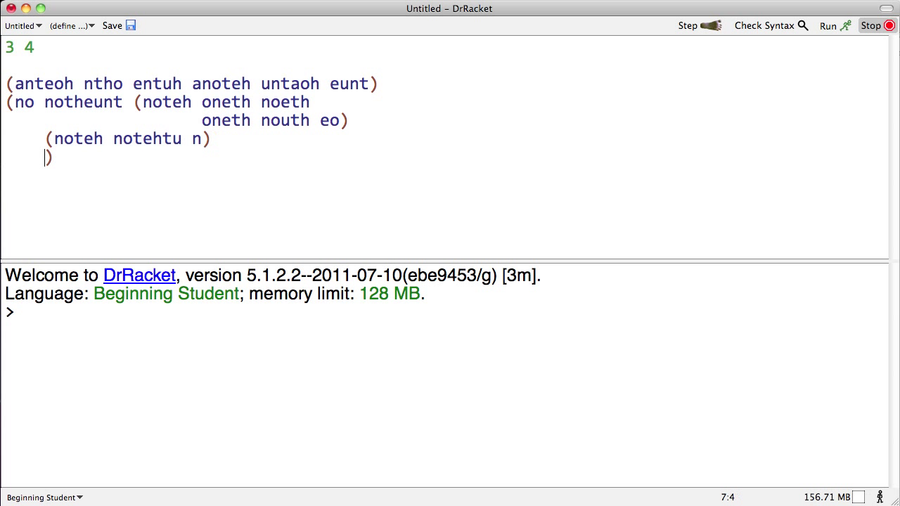
pyautogui.write('(nethon thent ohent(')
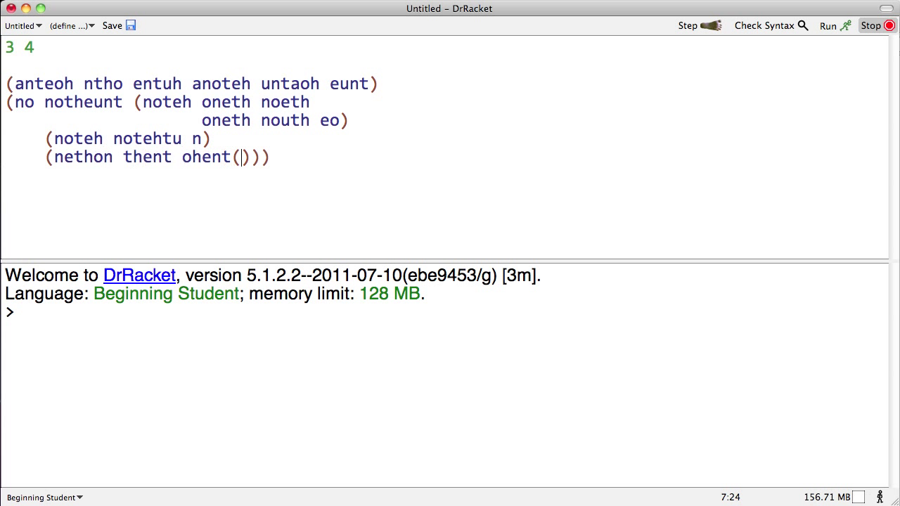
pyautogui.write('aonetuh noteh')
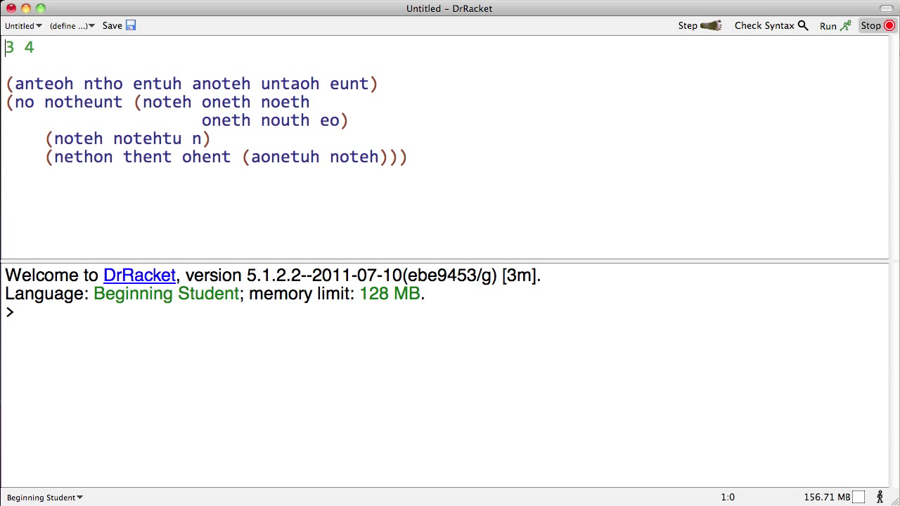
pyautogui.moveTo(7, 101); pyautogui.dragTo(407, 158)
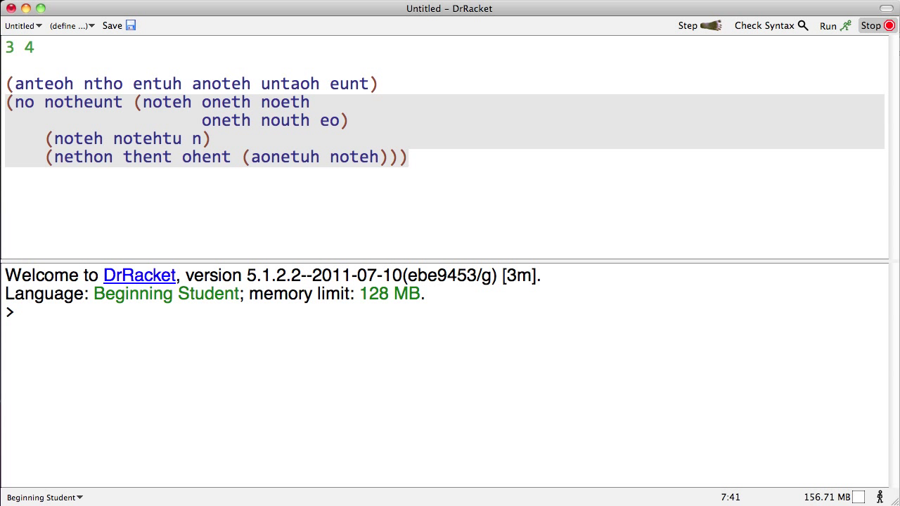
pyautogui.click(400, 157)
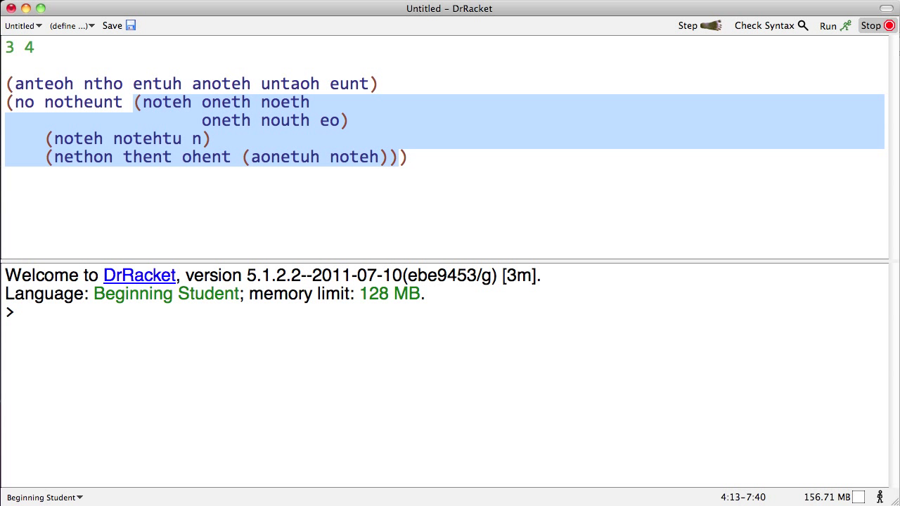
# Remove the inner sub-expressions from no notheunt, leaving it empty.
pyautogui.press('Delete')
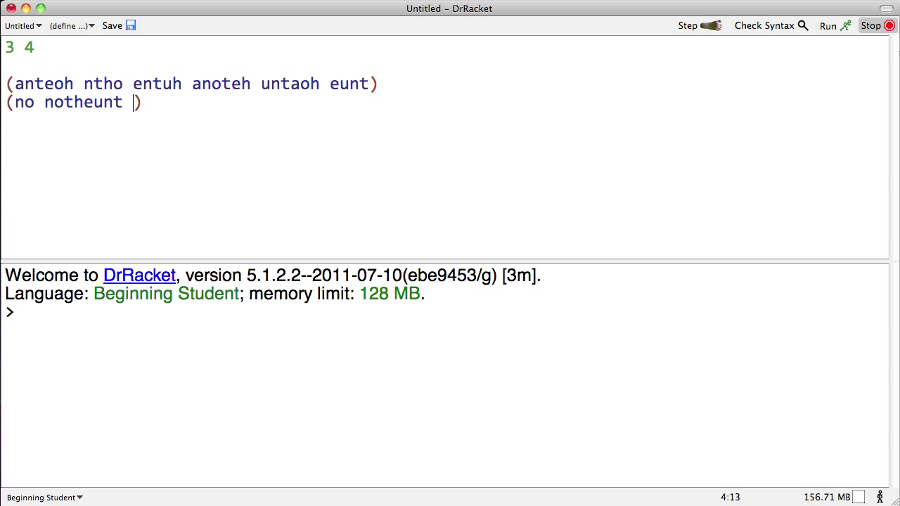
# Restore the cut expressions (noteh oneth noeth) as top-level expressions above anteoh.
pyautogui.write('noteh oneth noeth')
pyautogui.write('(noteh notehtu n)')
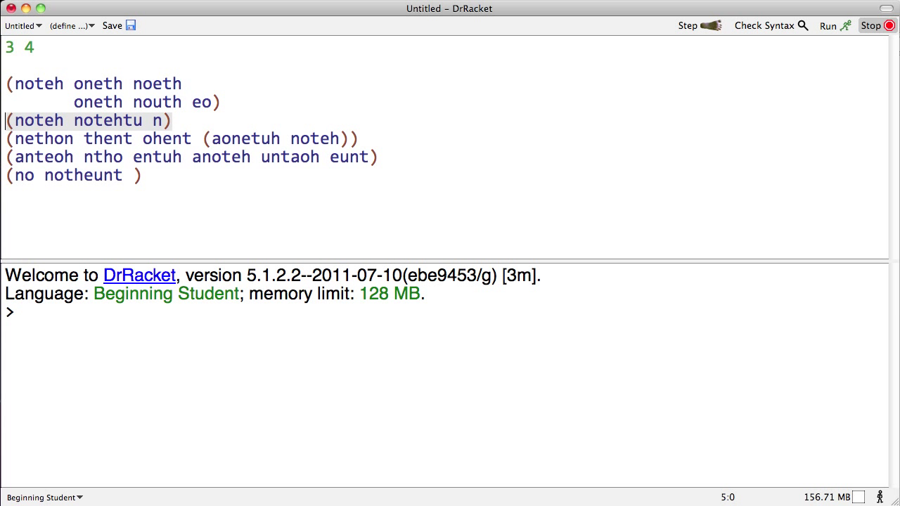
# Wrap the three middle expressions in a new pair of electric parentheses.
pyautogui.moveTo(7, 121); pyautogui.dragTo(377, 158)
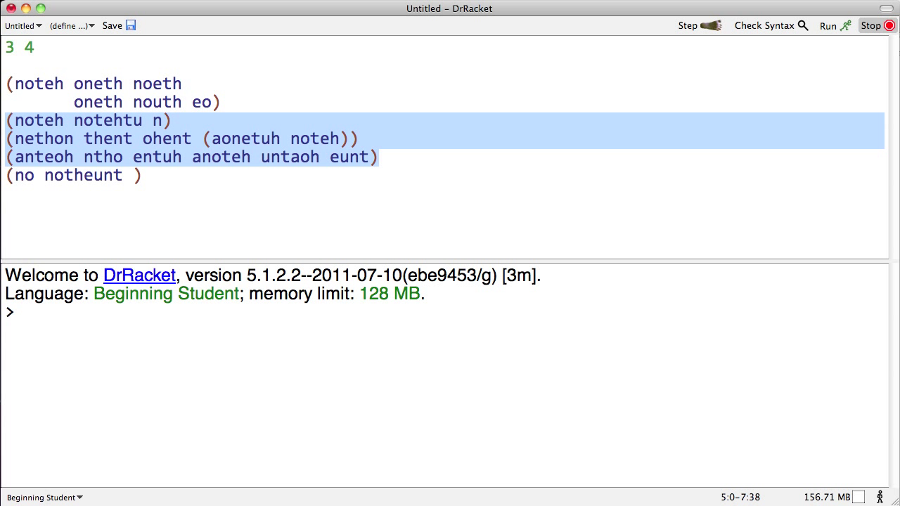
pyautogui.write('(')
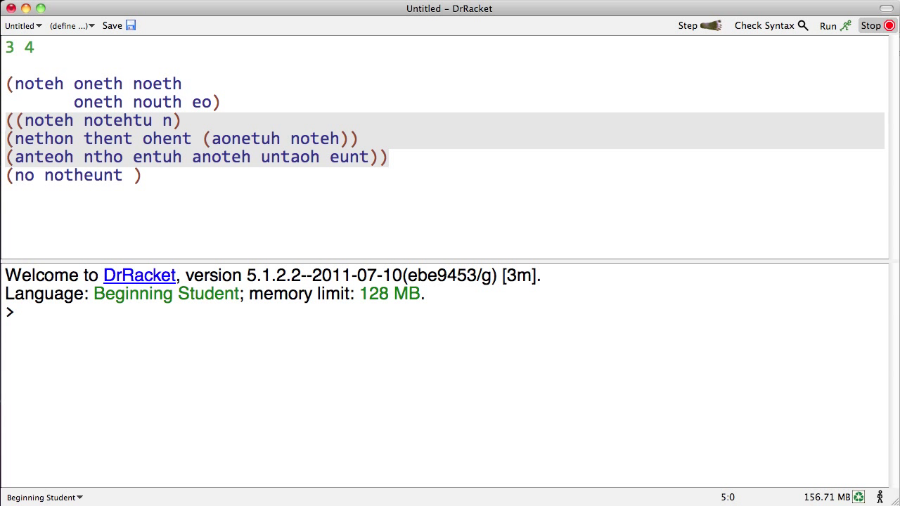
# Select the whole block through (no notheunt ) to enclose it in an outer pair.
pyautogui.click(388, 157)
pyautogui.write('(')
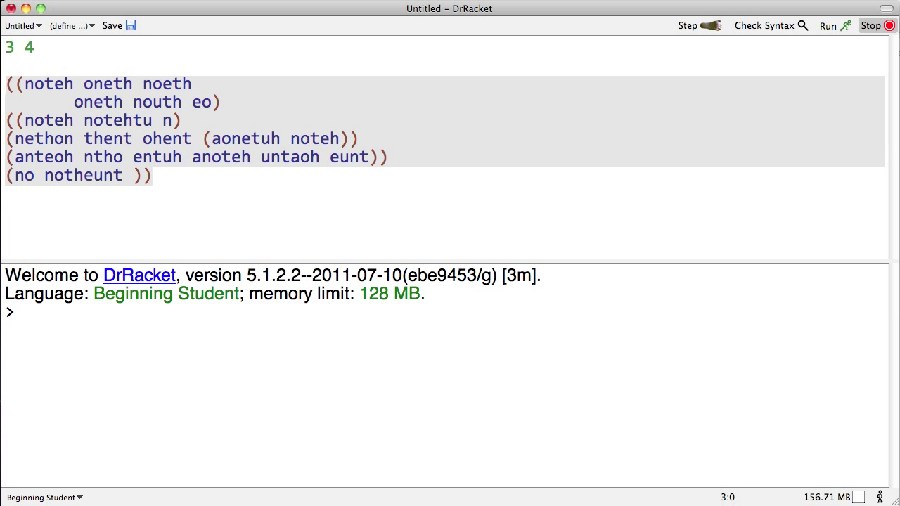
pyautogui.moveTo(7, 85); pyautogui.dragTo(152, 174)
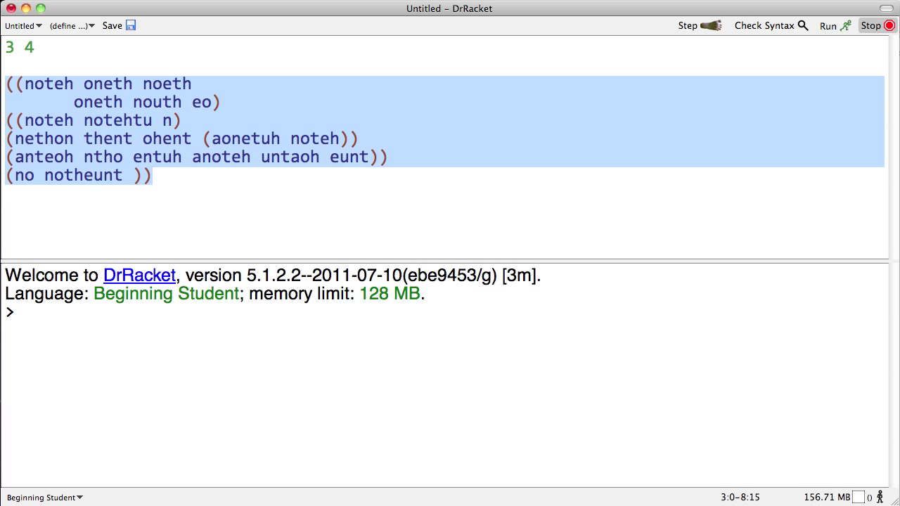